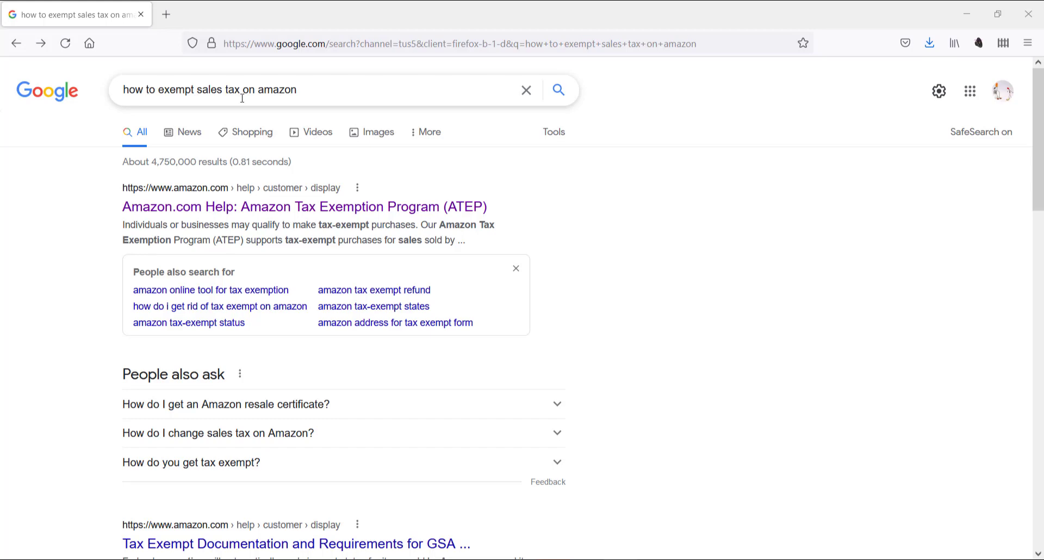
- From the Google results, reach Amazon's ATEP help page and launch the Tax Exemption Wizard
left_click(558, 90)
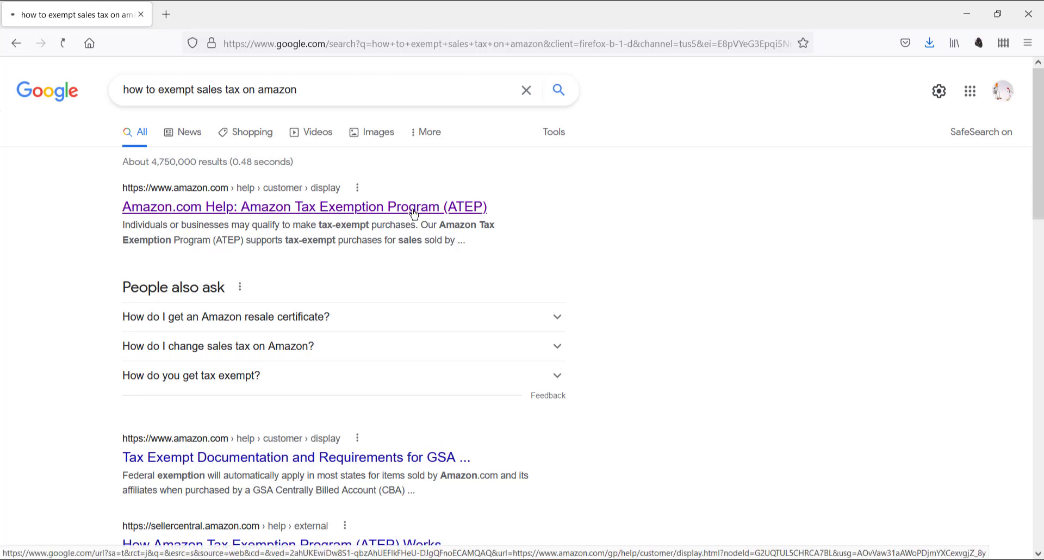
left_click(303, 207)
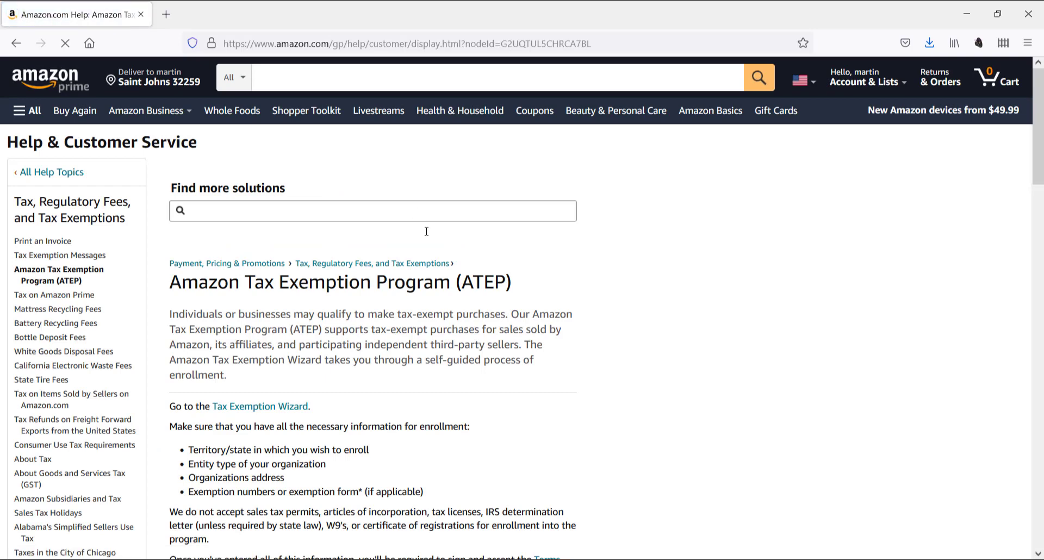
scroll("down", 3)
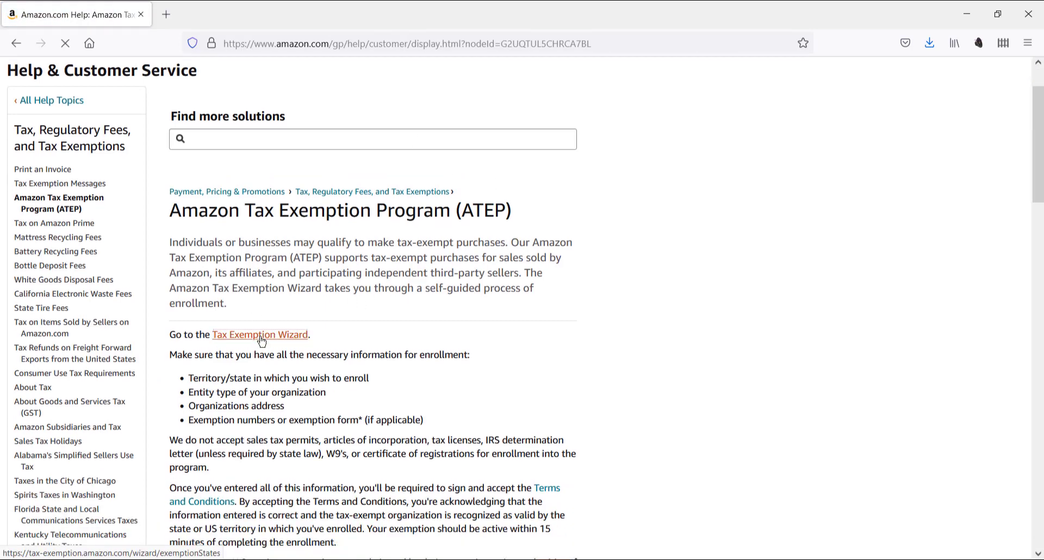
left_click(260, 334)
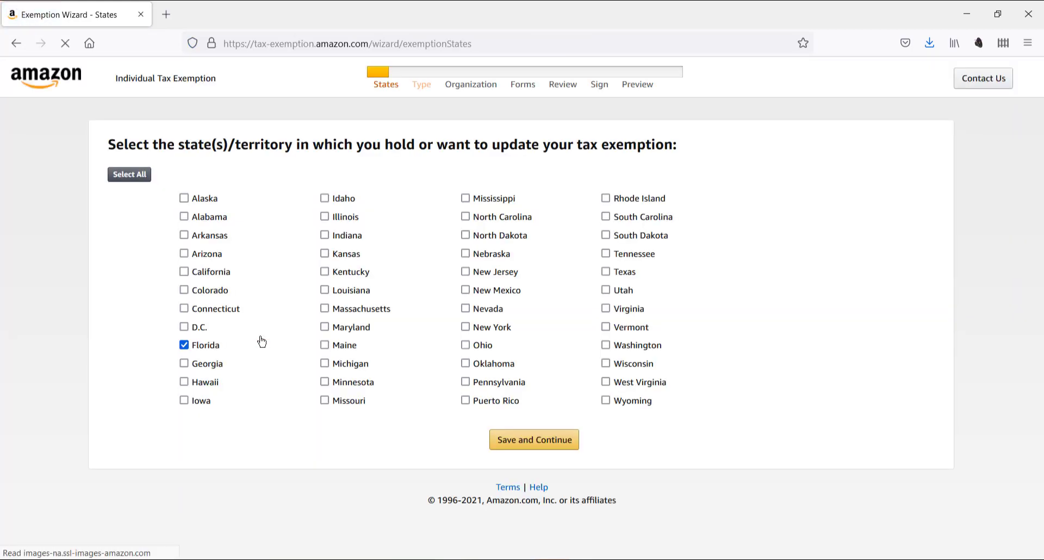
mouse_move(502, 247)
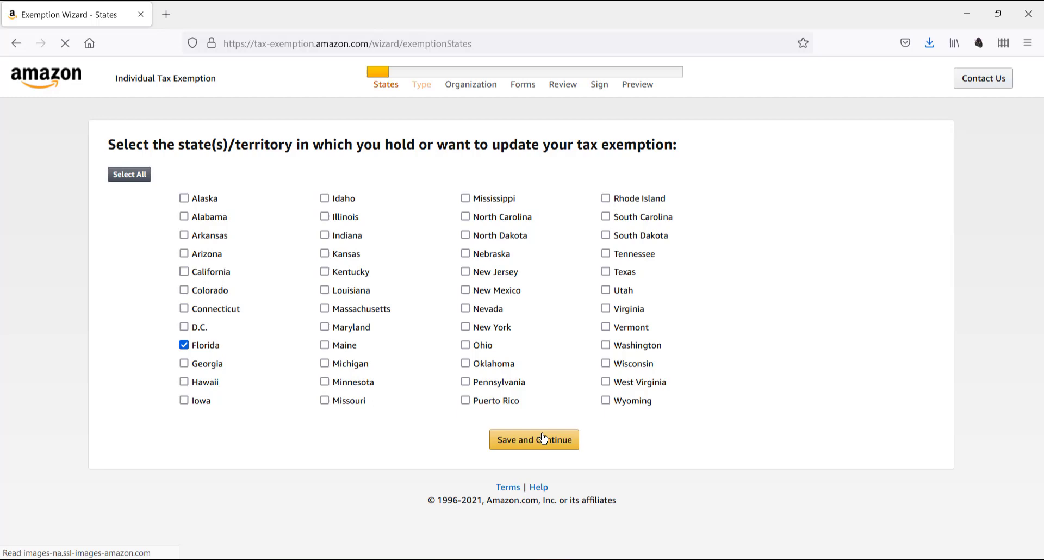
- Save Florida as the state and Resale as the exemption type, reaching the certificate upload page
left_click(533, 439)
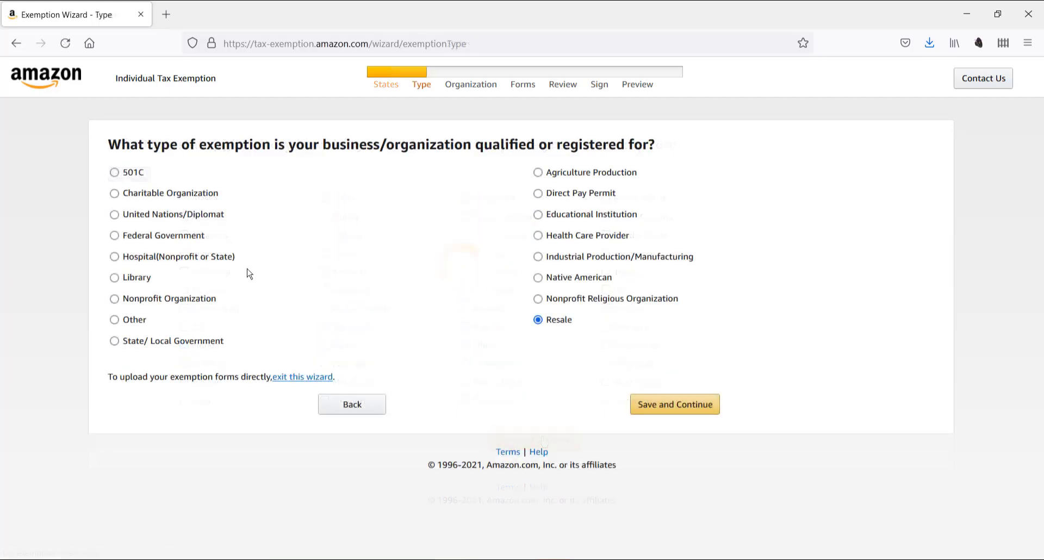
mouse_move(258, 194)
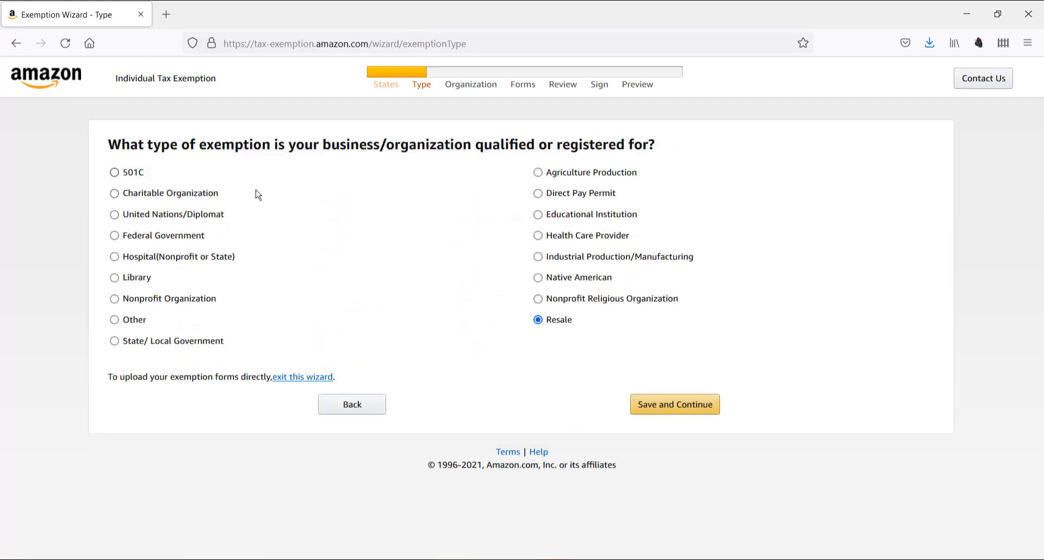
mouse_move(441, 297)
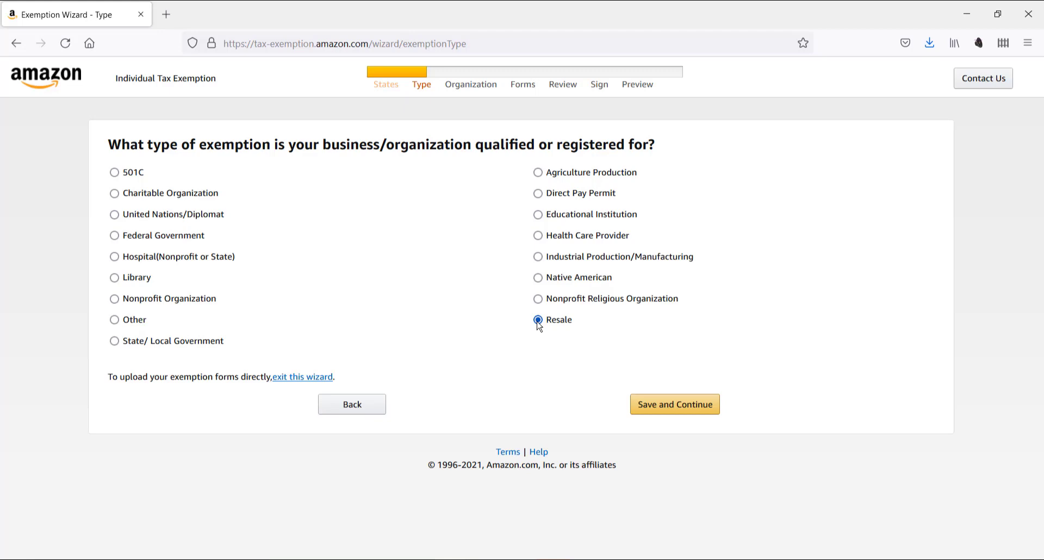
mouse_move(583, 357)
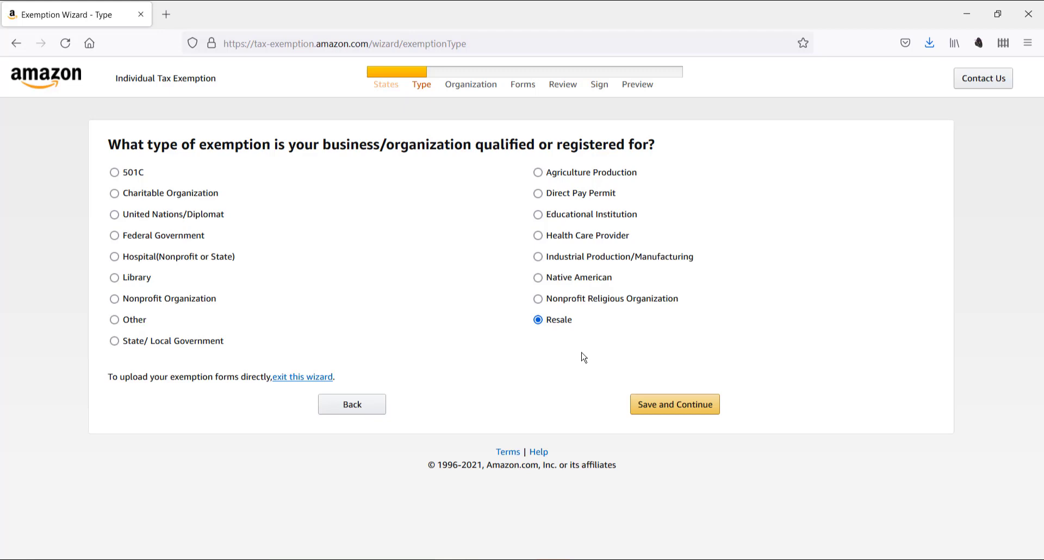
left_click(674, 405)
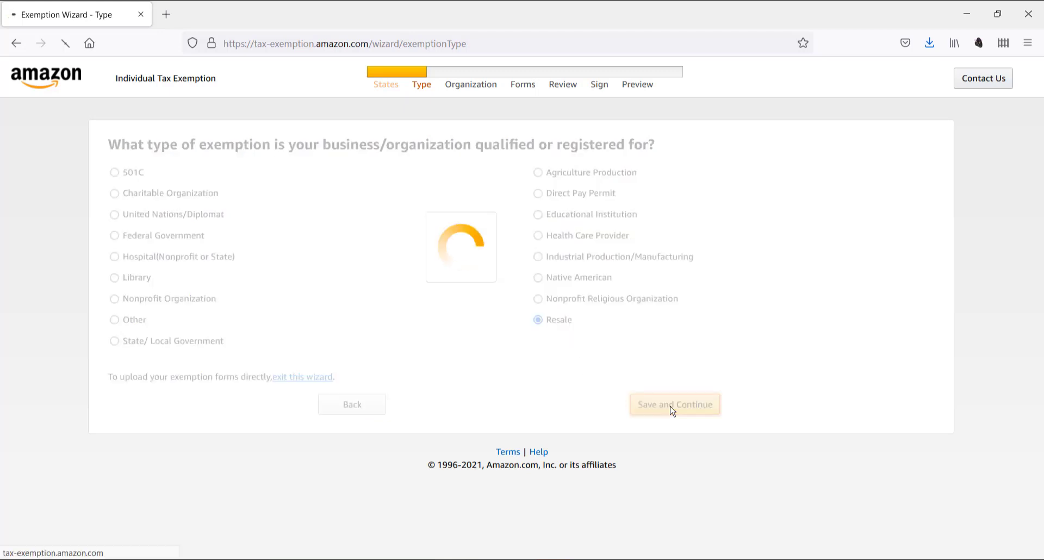
left_click(675, 405)
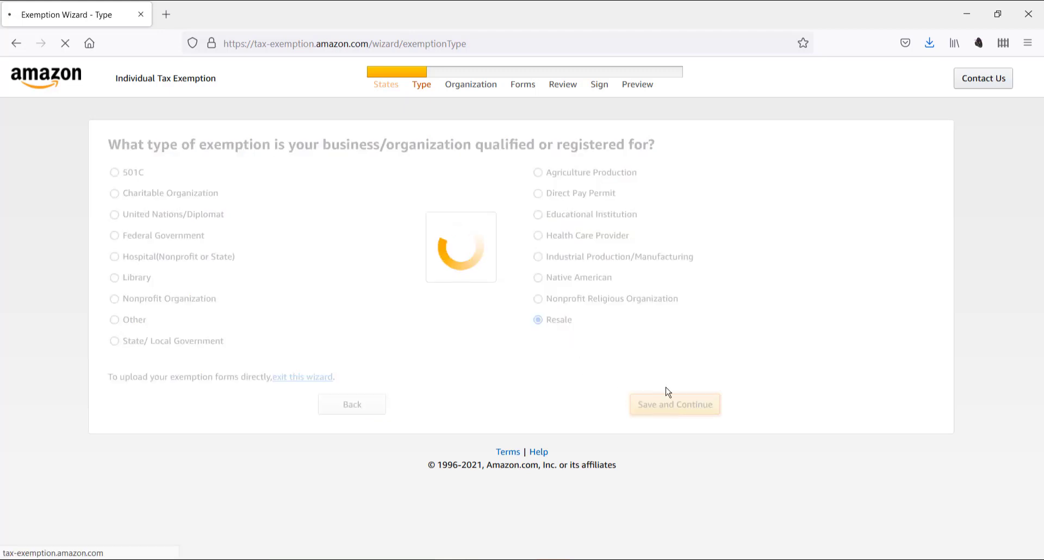
left_click(674, 404)
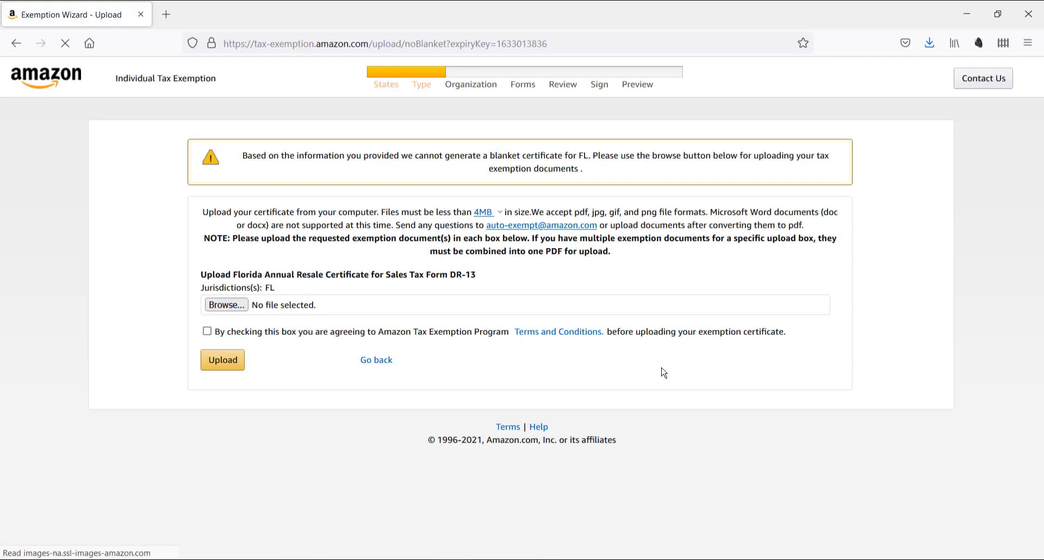
mouse_move(364, 291)
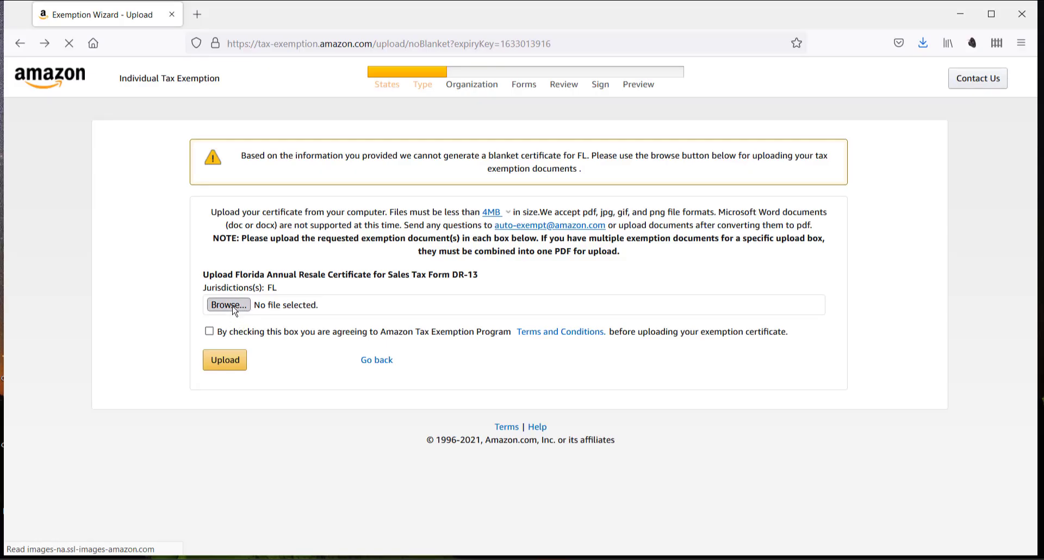
mouse_move(228, 313)
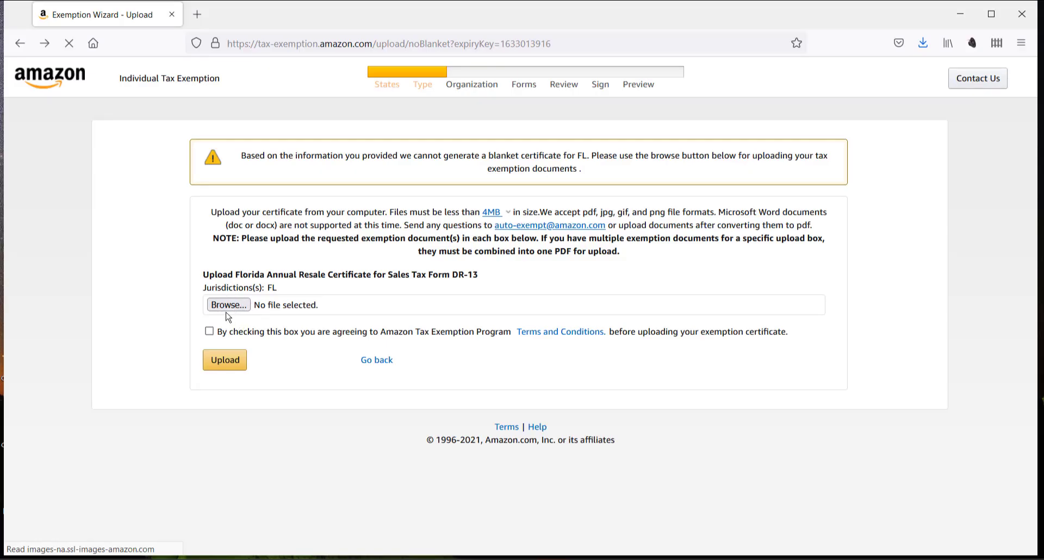
- Agree to the terms and attempt Upload with no file, triggering the must-upload-a-file error
left_click(208, 331)
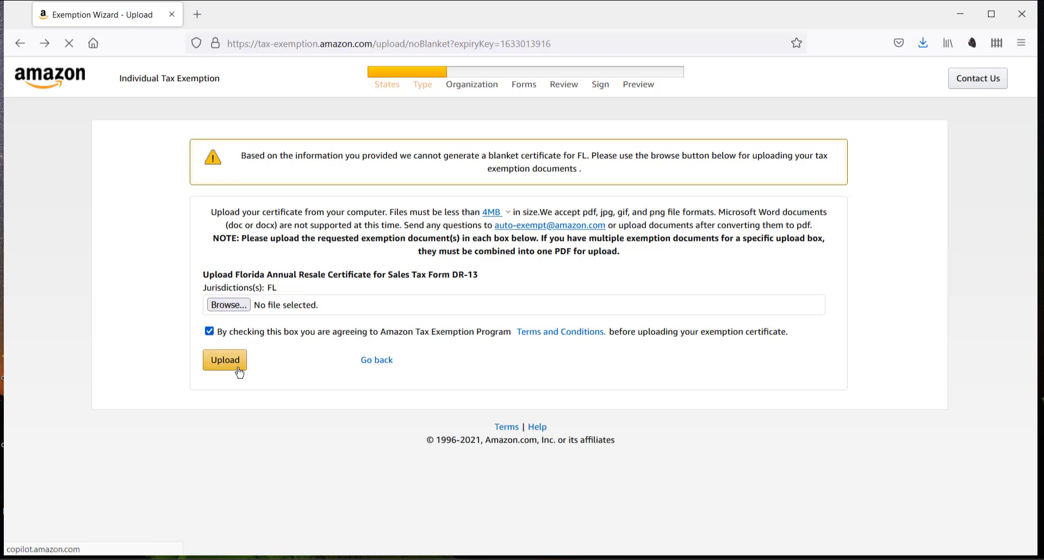
mouse_move(216, 369)
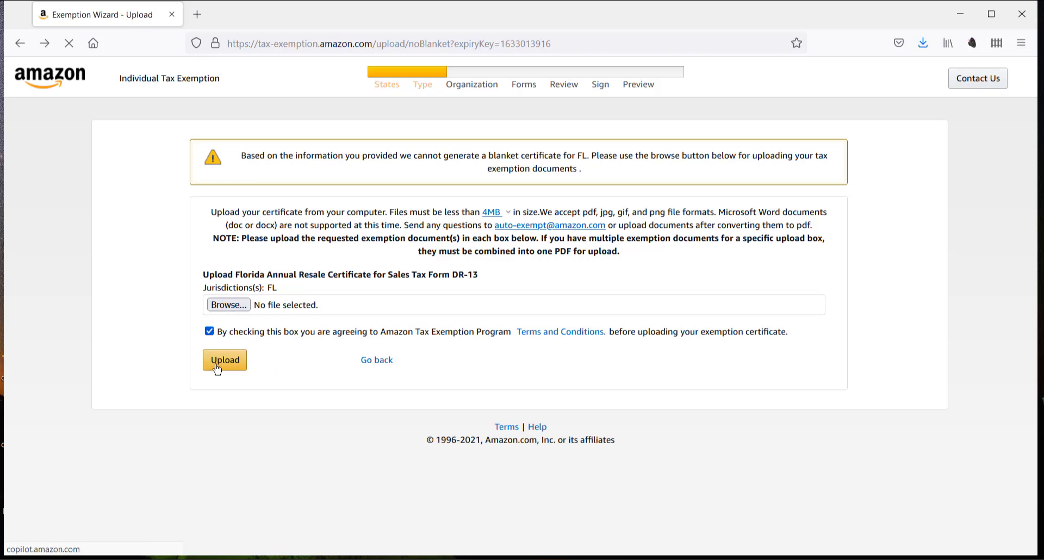
left_click(224, 361)
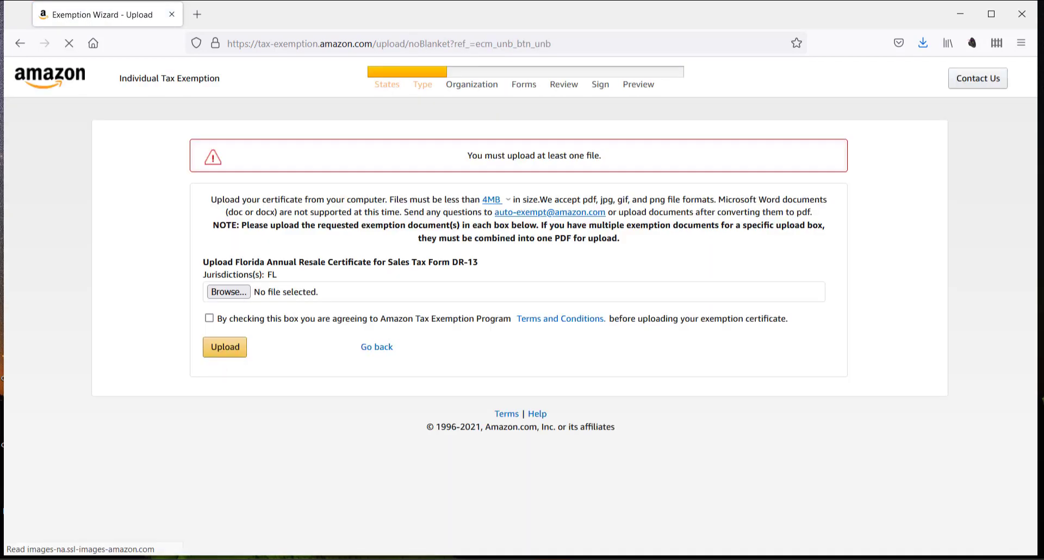
- Attach DR-13 Resale Certificate 2021.pdf, agree to the terms and upload it successfully
left_click(228, 292)
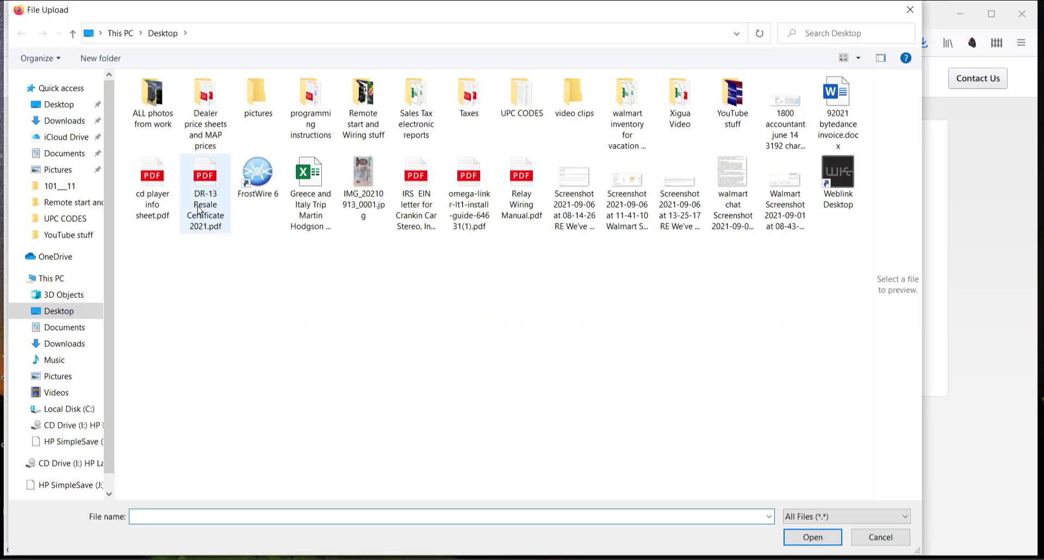
left_click(205, 186)
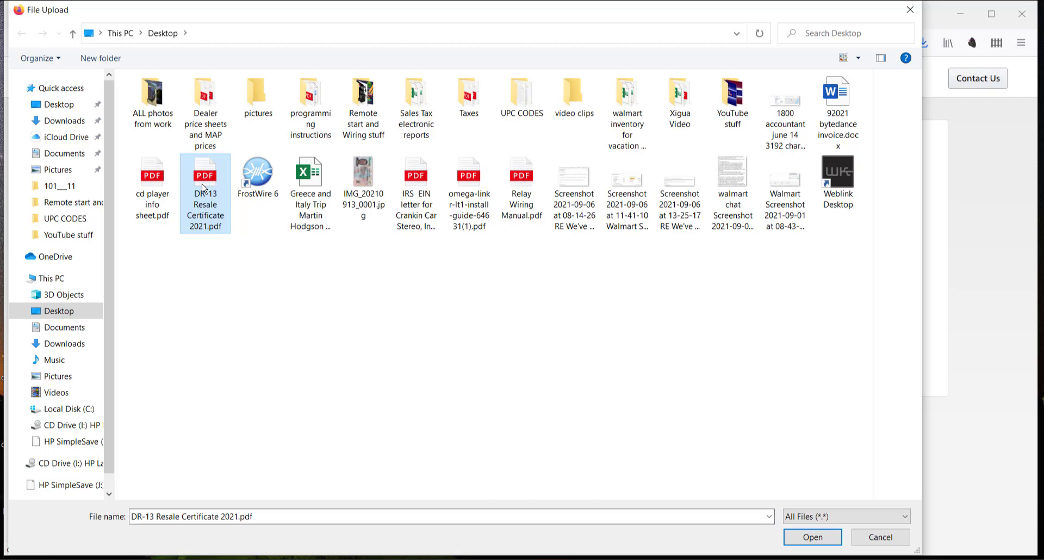
left_click(811, 537)
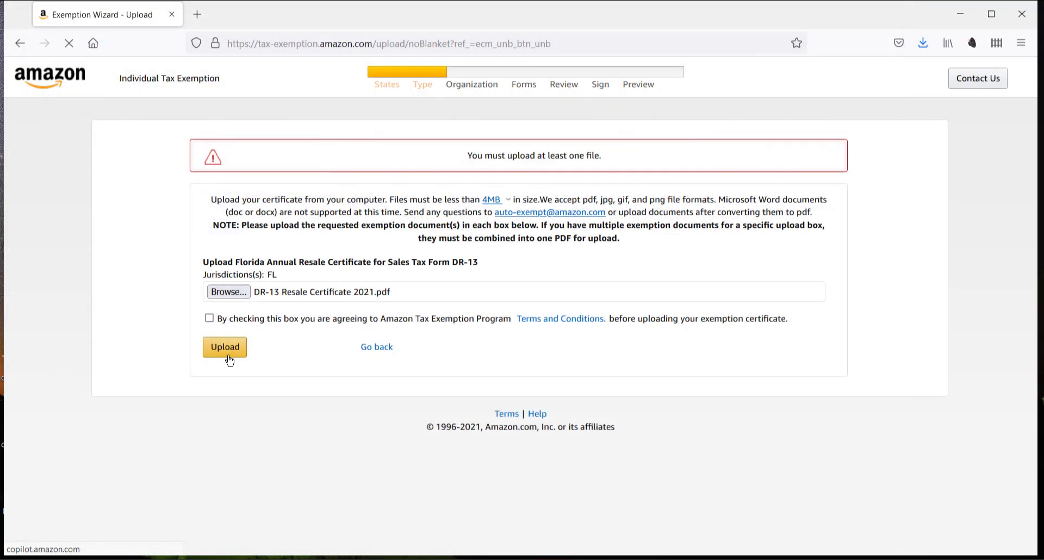
left_click(209, 318)
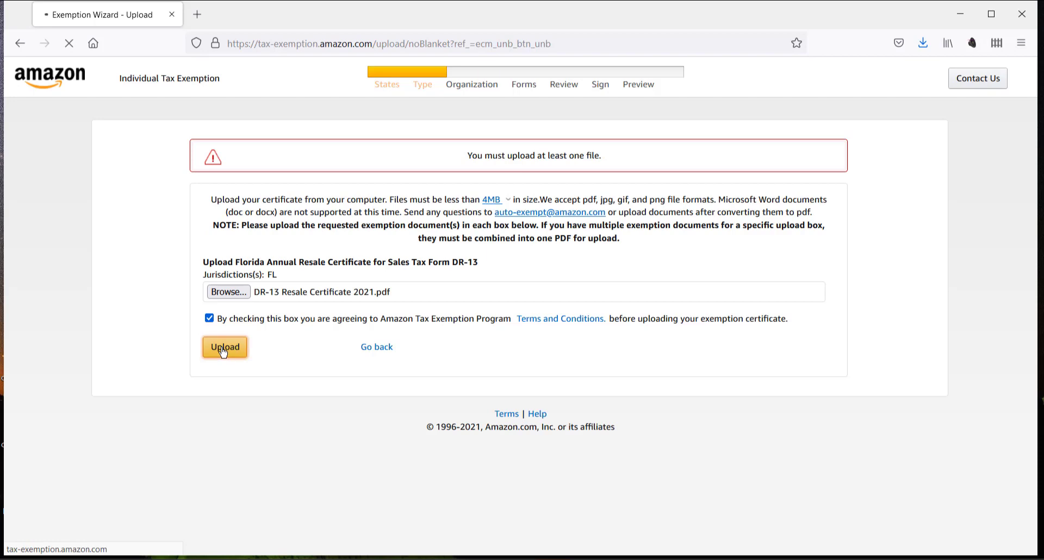
left_click(225, 347)
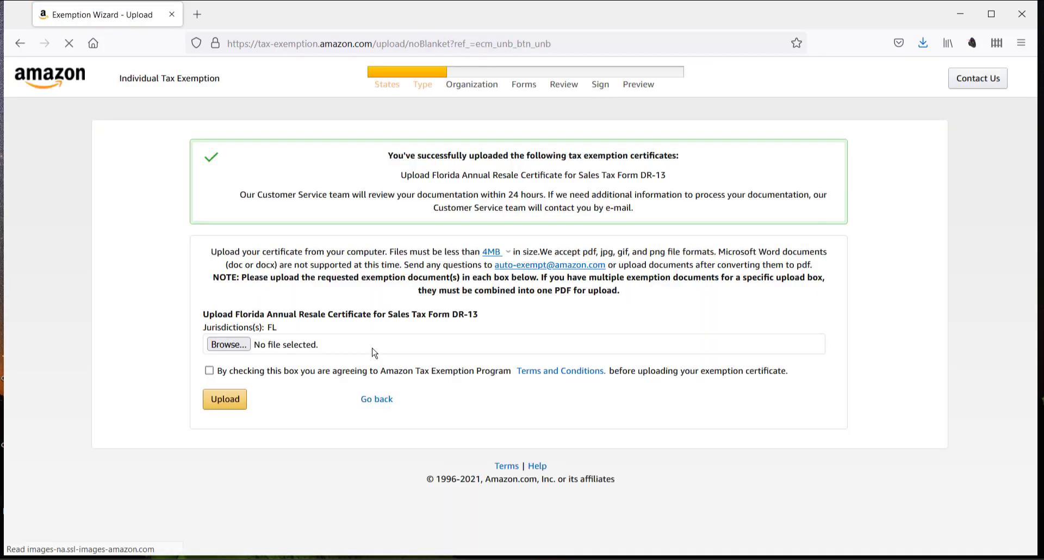
mouse_move(408, 354)
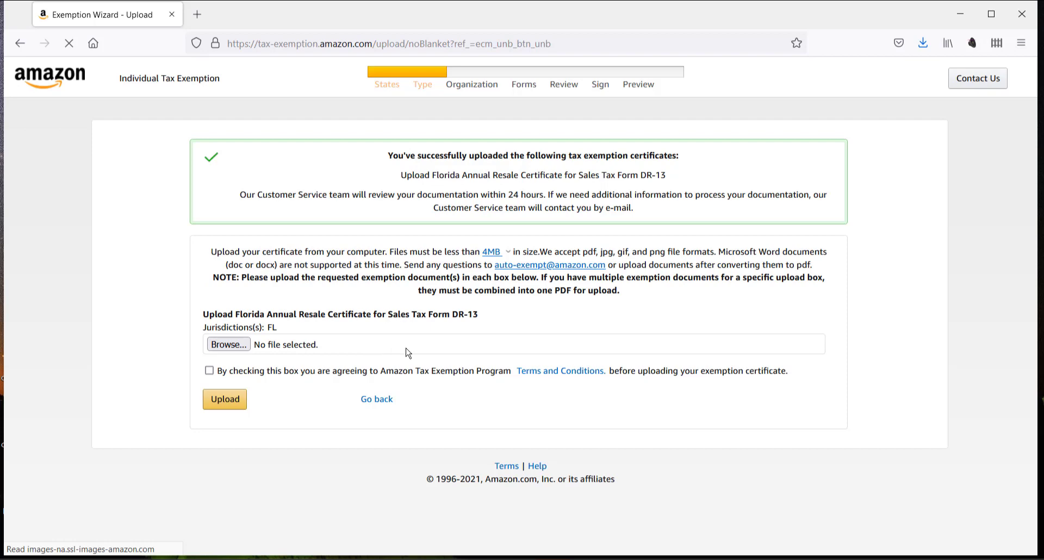
mouse_move(423, 354)
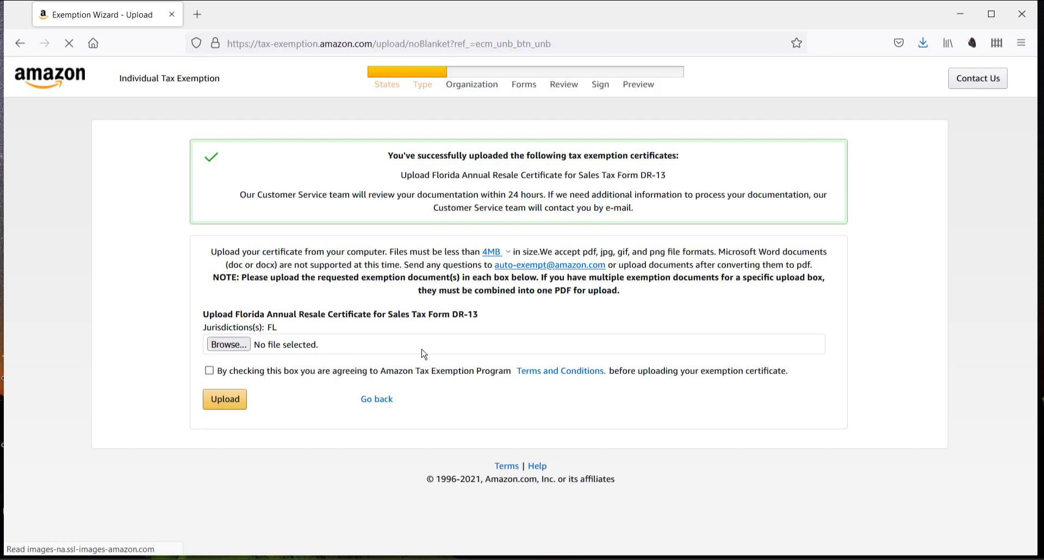